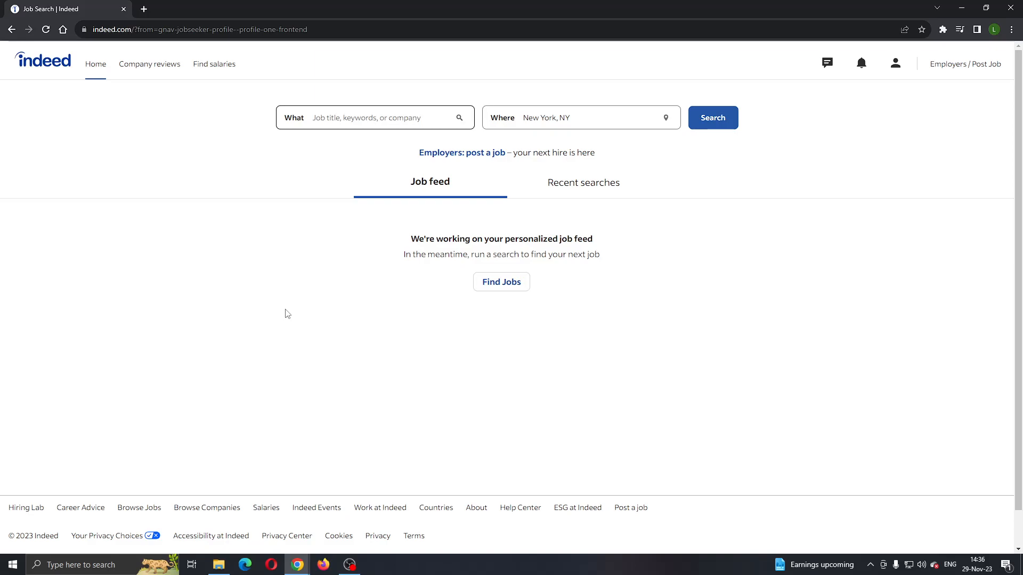
mouse_move(161, 108)
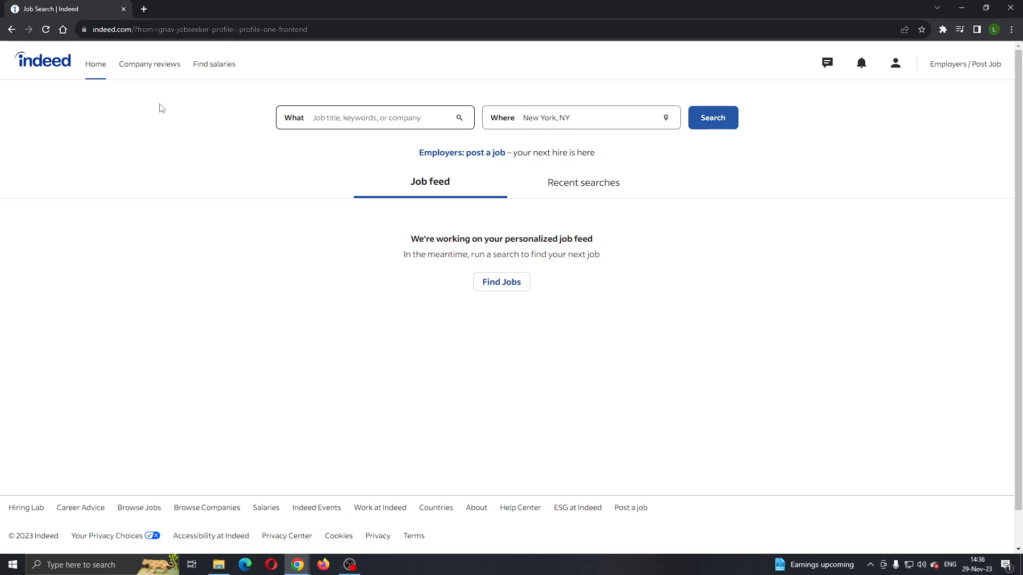
mouse_move(501, 165)
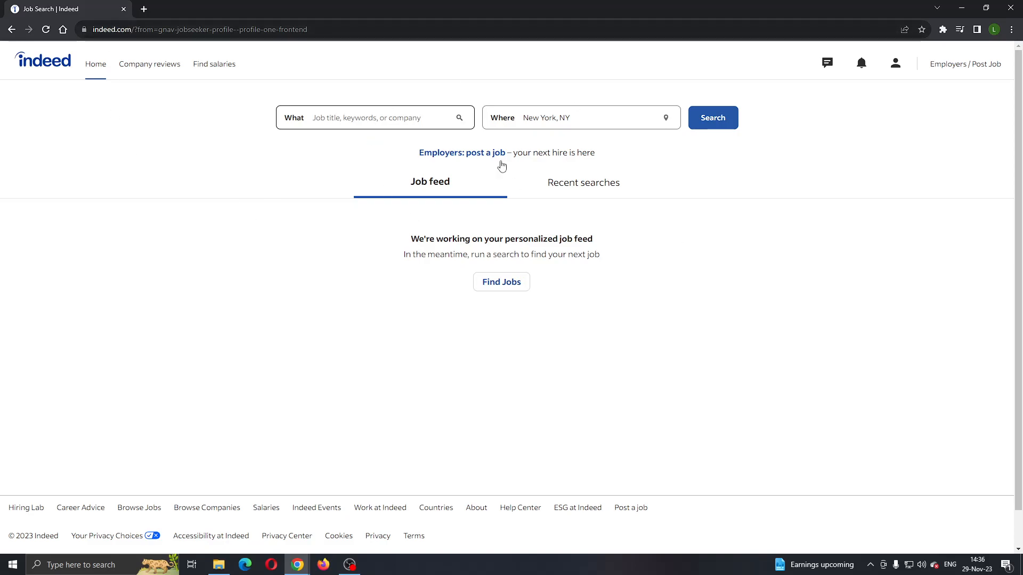
mouse_move(866, 154)
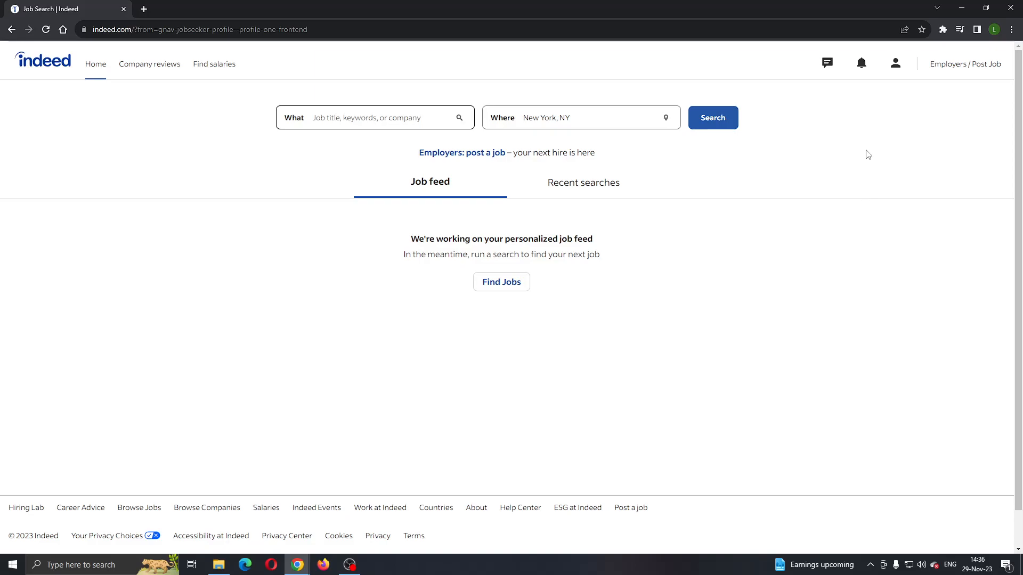
mouse_move(895, 63)
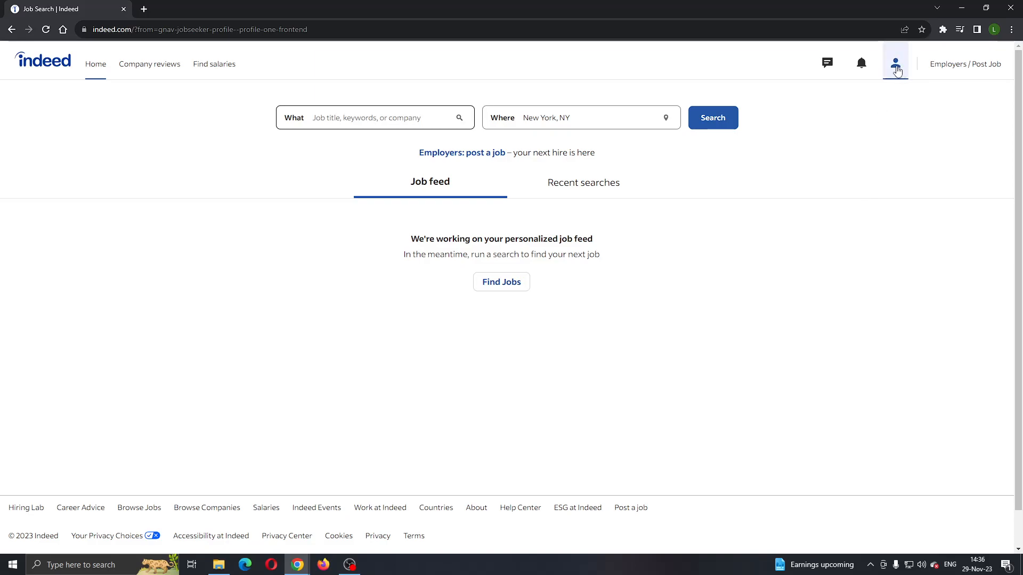
mouse_move(823, 153)
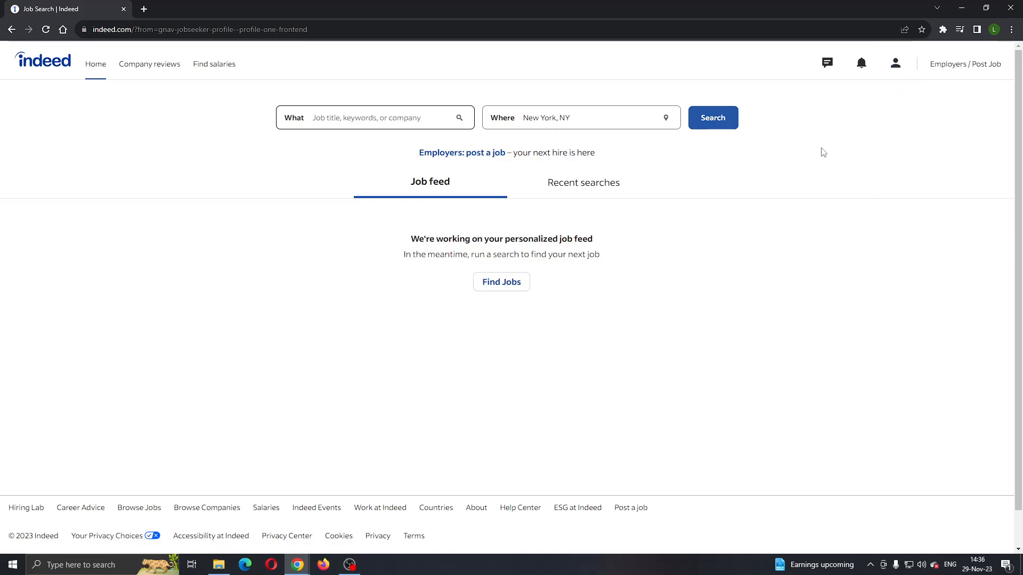
mouse_move(809, 143)
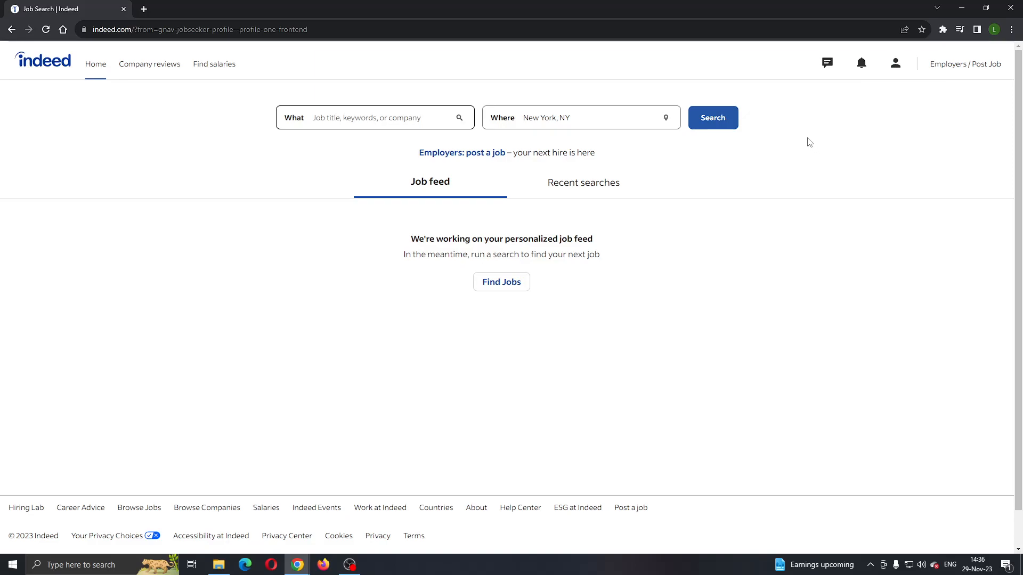
mouse_move(553, 67)
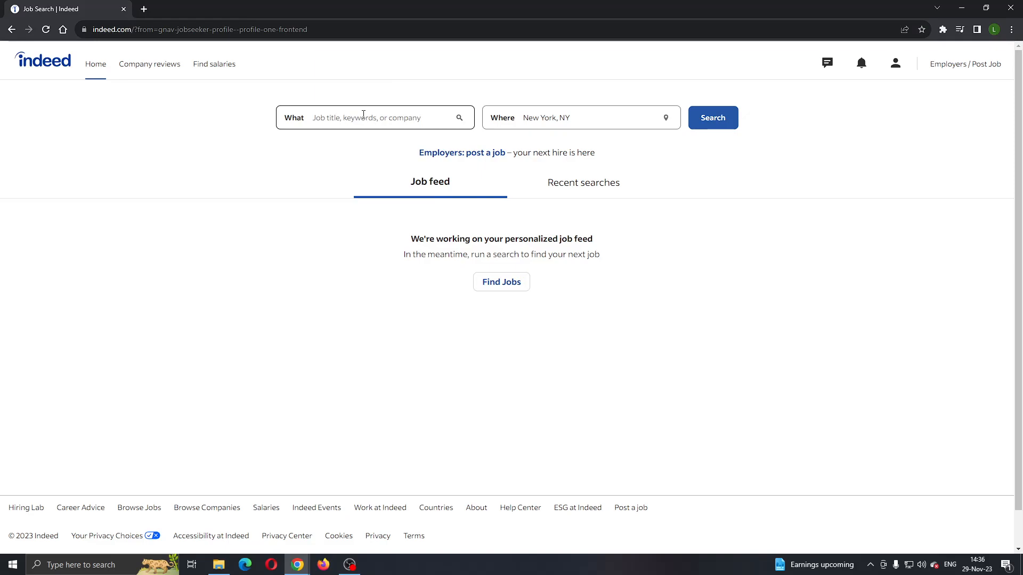
mouse_move(433, 117)
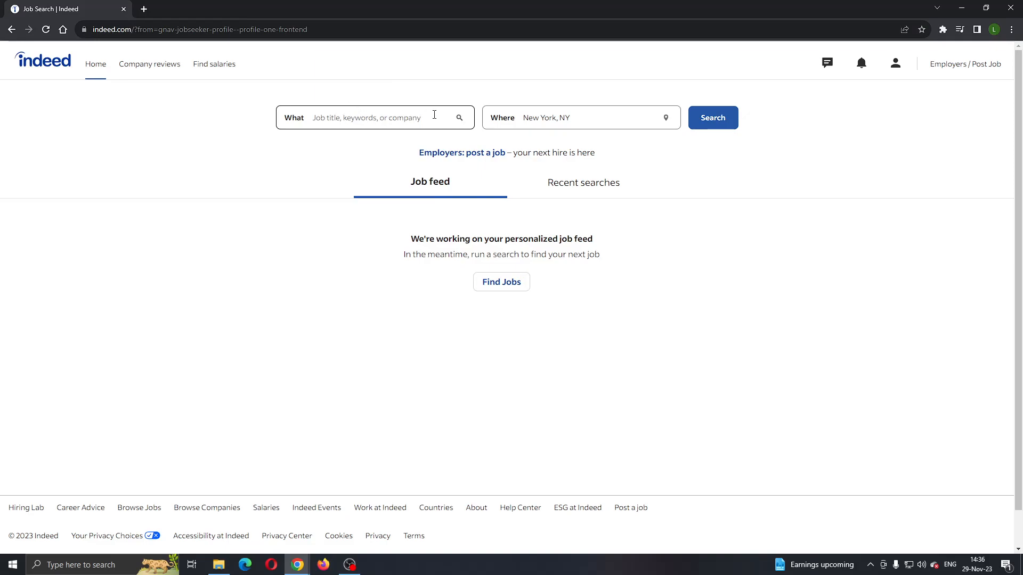
Search part time jobs in New York, NY and open the Transportation Assistant employer site.
left_click(365, 117)
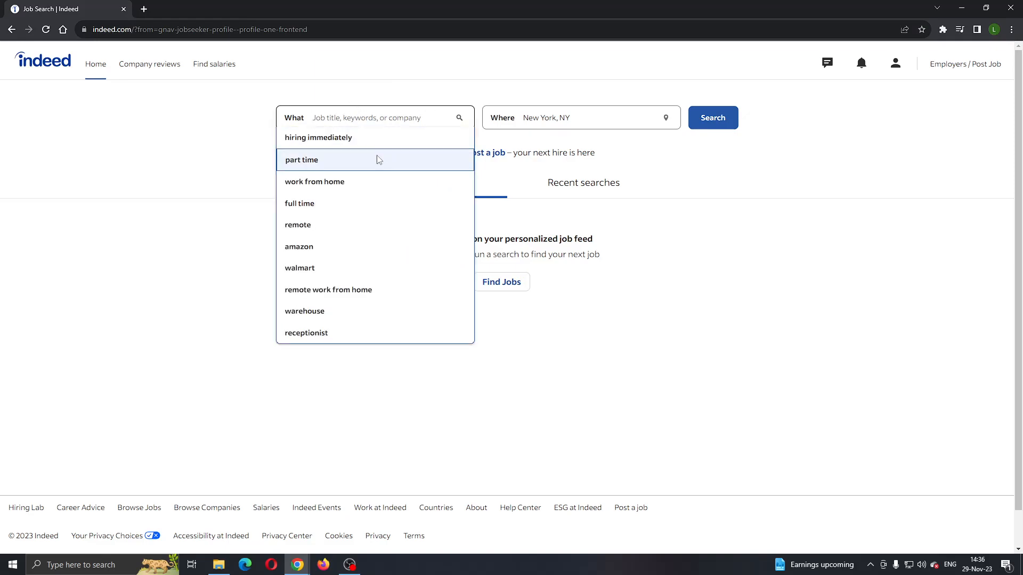
left_click(301, 160)
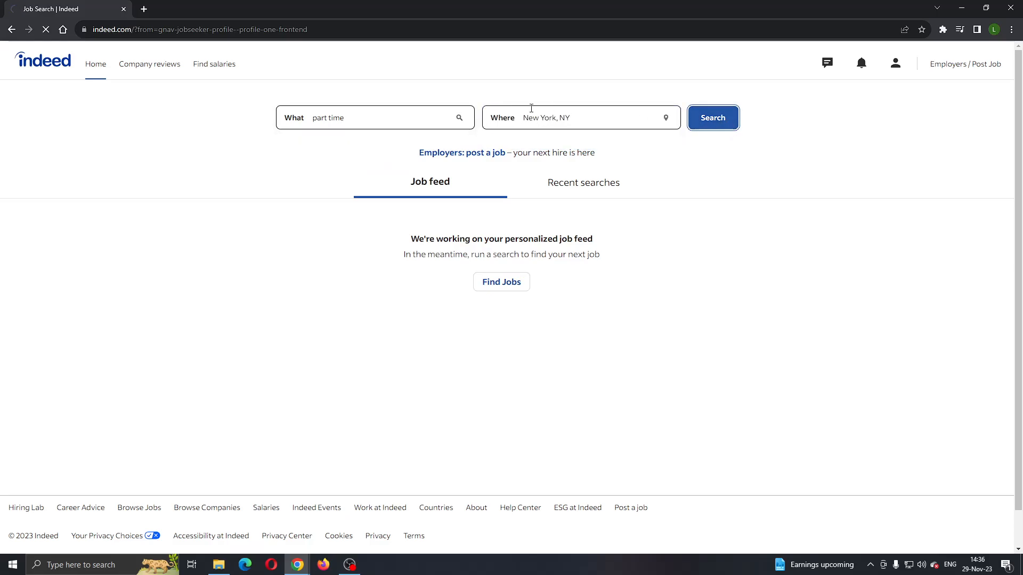
left_click(712, 118)
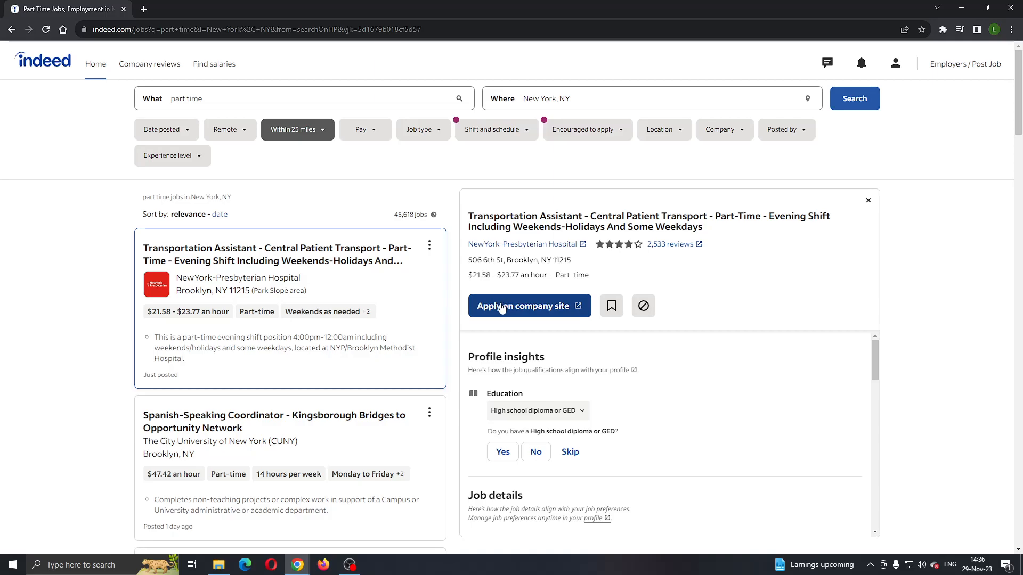
mouse_move(357, 176)
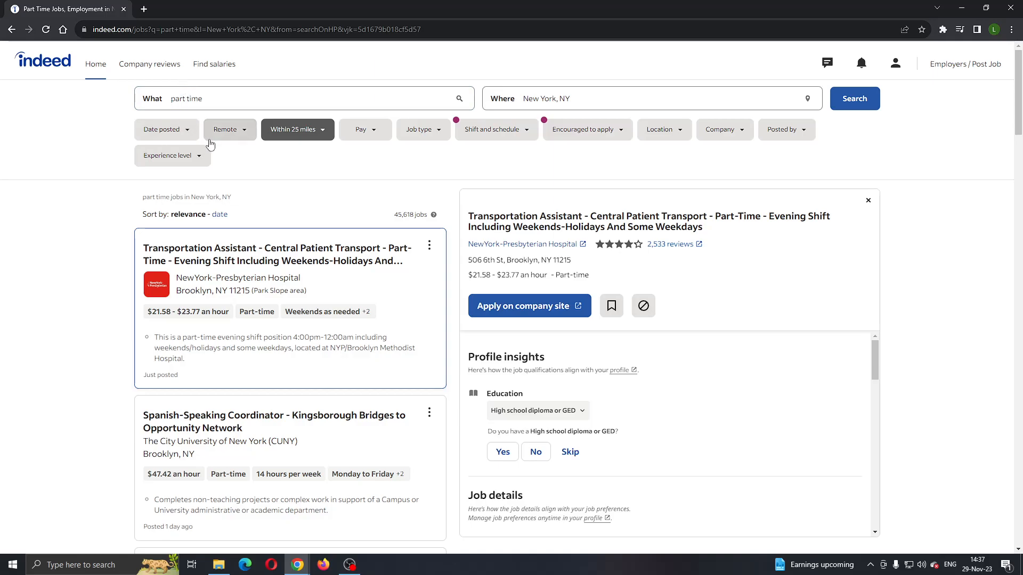
mouse_move(547, 278)
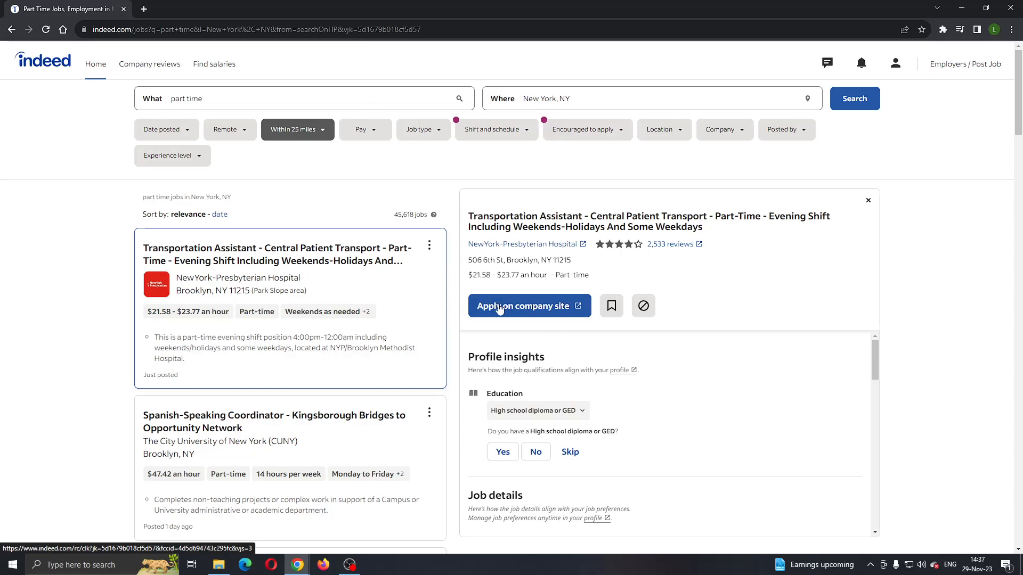
mouse_move(525, 310)
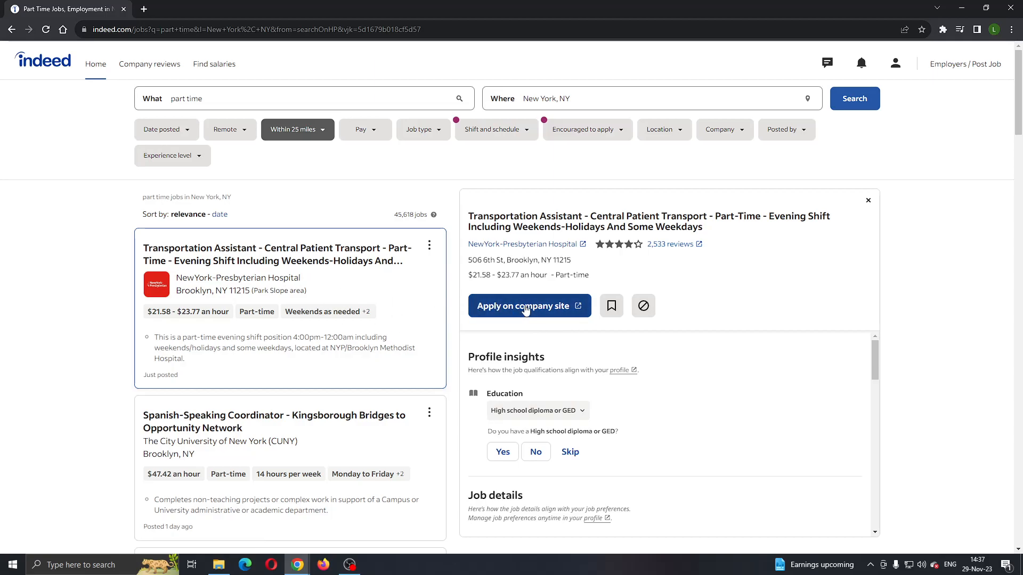
left_click(523, 305)
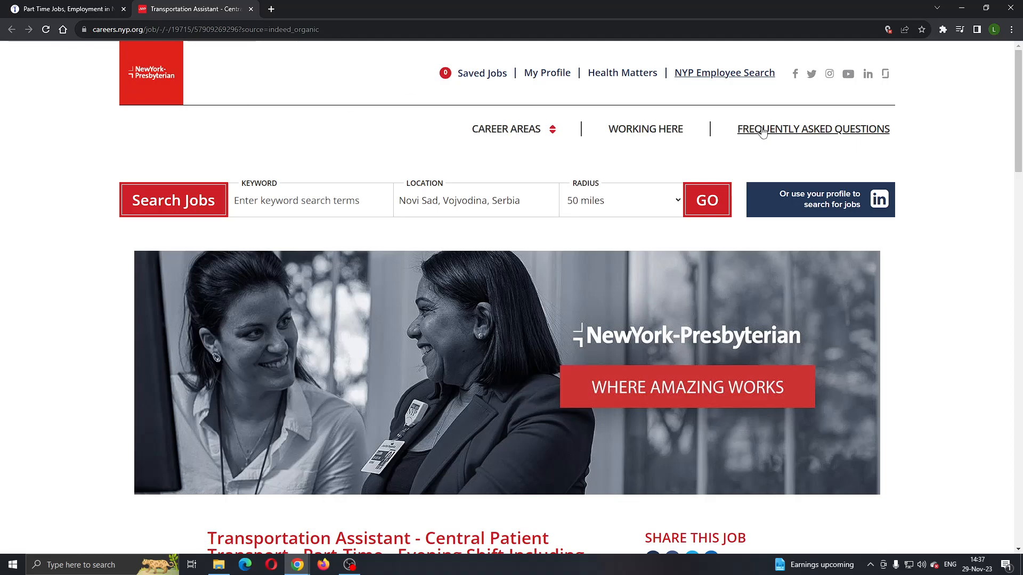
Switch back to the part time results tab, then use the Indeed logo to return home.
left_click(65, 8)
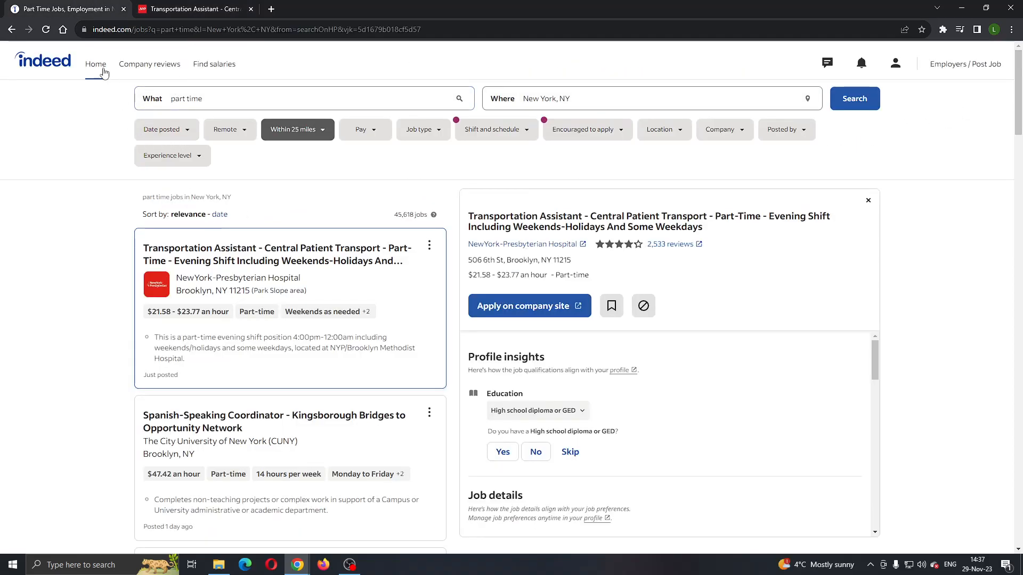
mouse_move(410, 195)
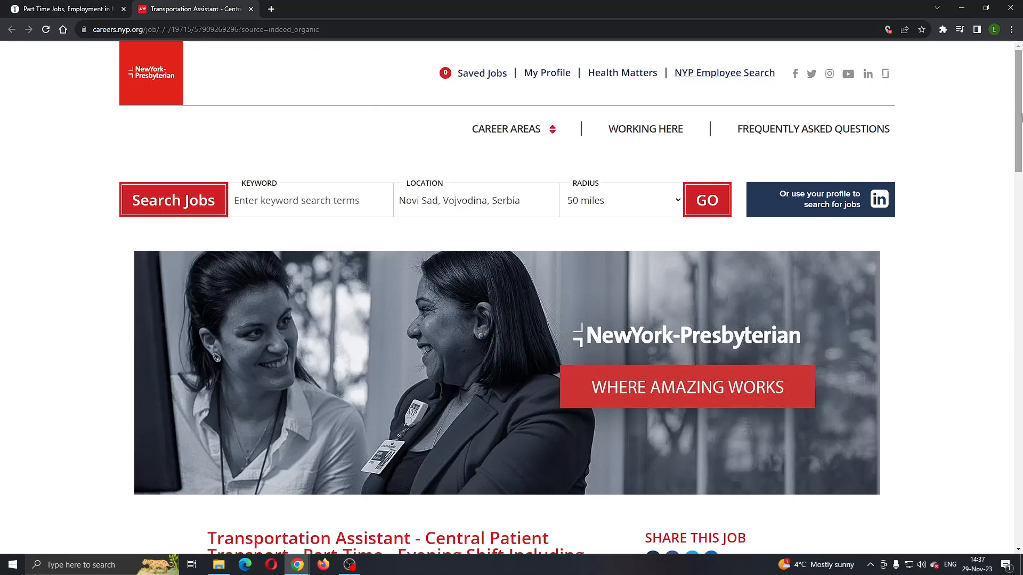
left_click(65, 9)
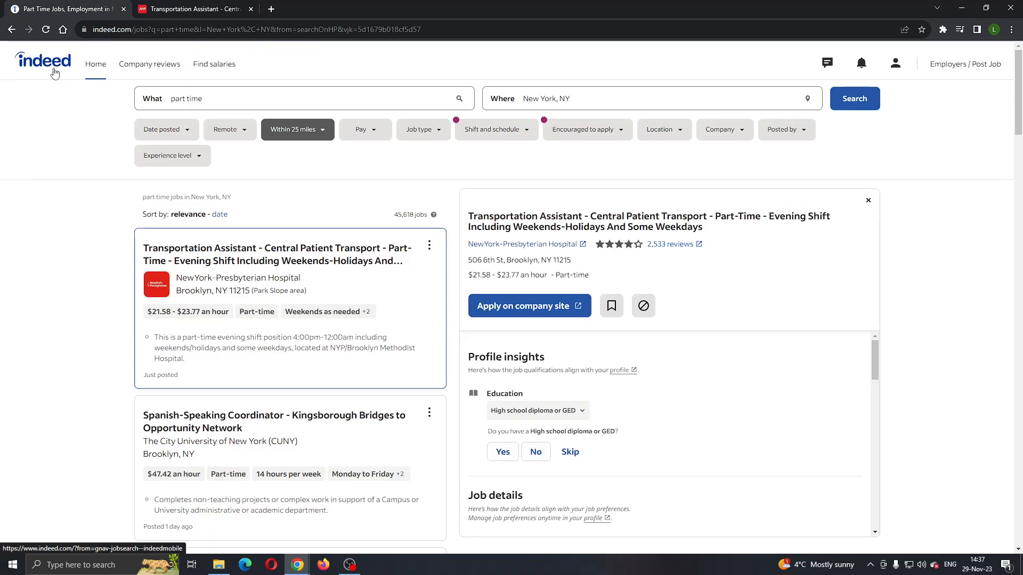
left_click(43, 61)
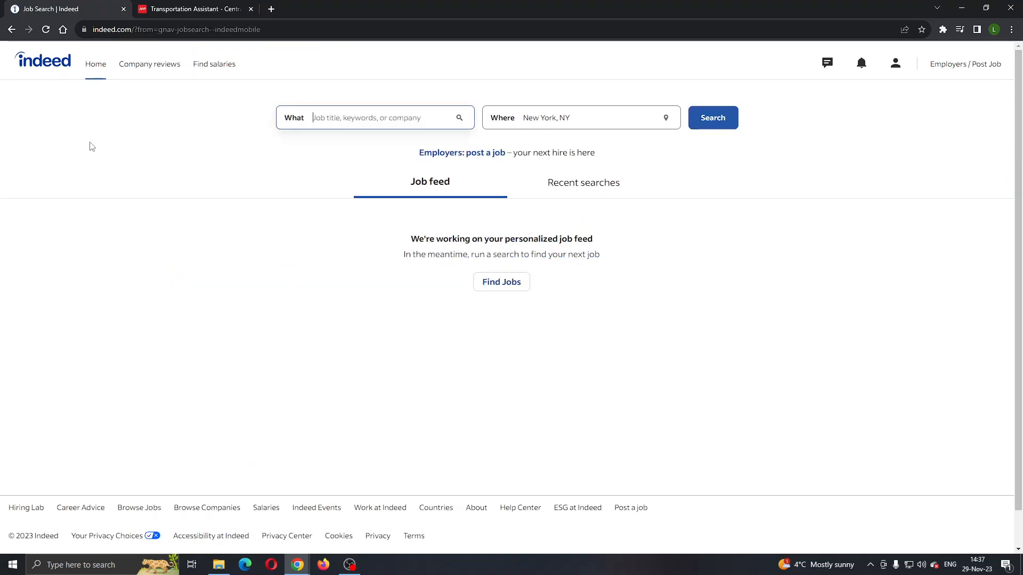
mouse_move(85, 167)
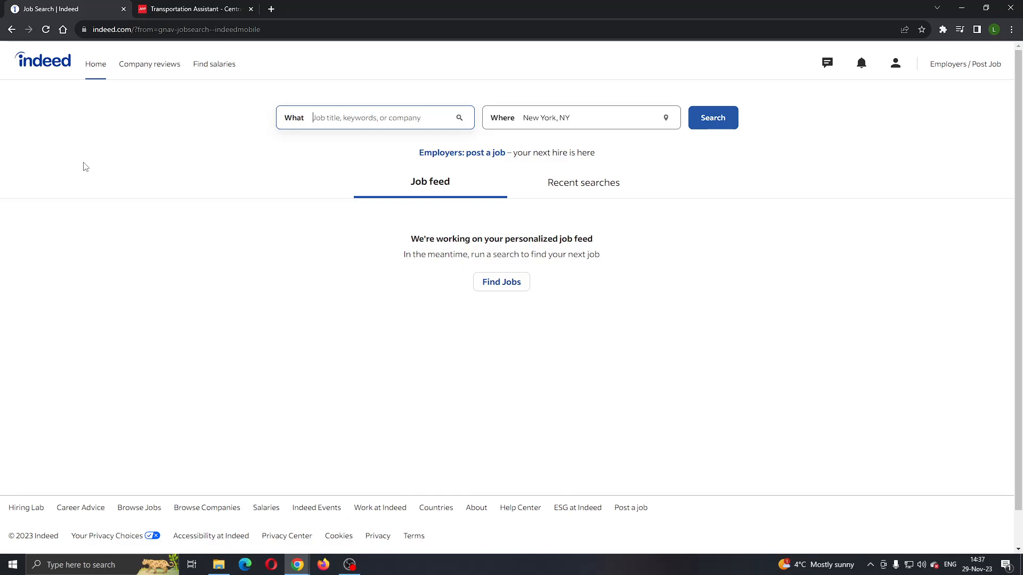